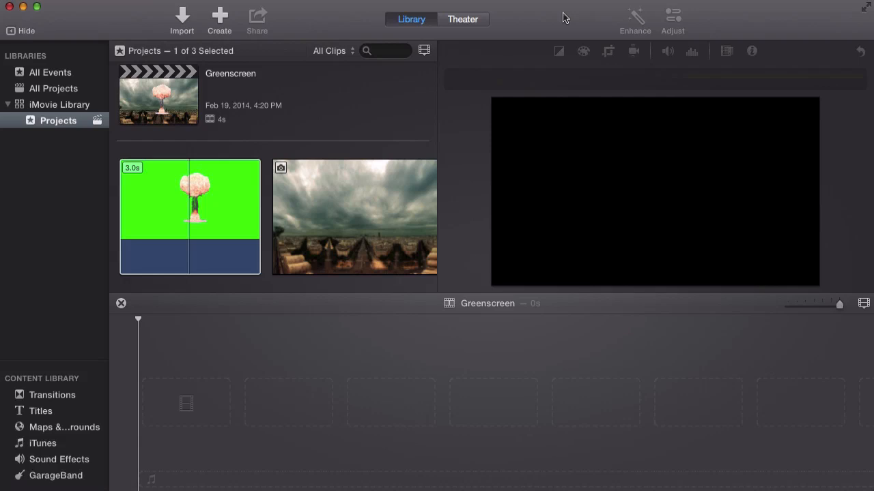
mouse_move(169, 226)
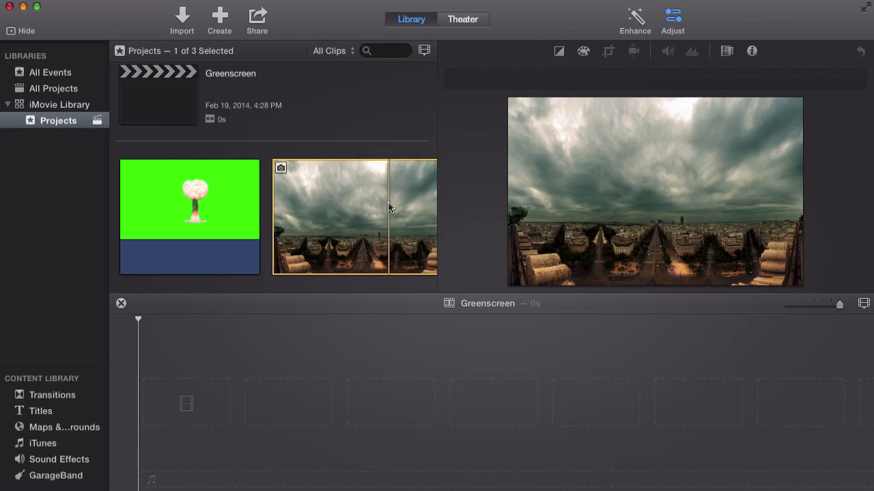
mouse_move(279, 197)
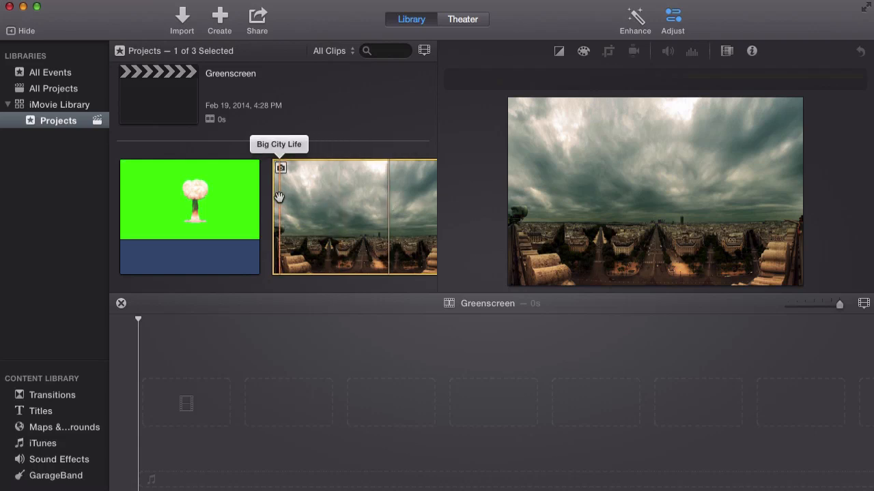
mouse_move(202, 200)
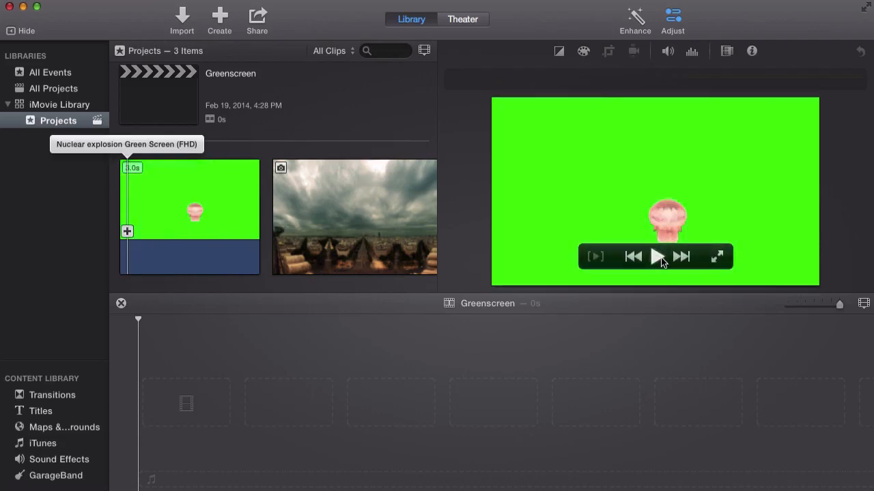
Preview the explosion clip and place the Big City Life clip into the timeline as the background
left_click(655, 257)
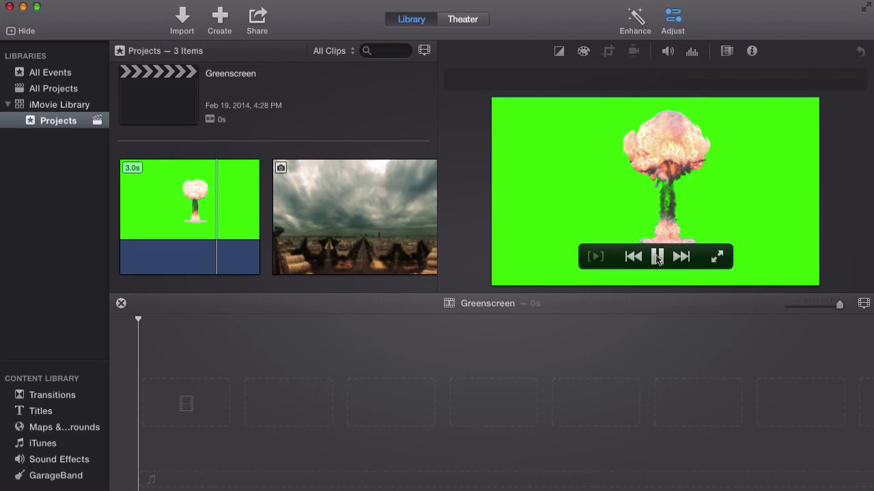
mouse_move(330, 213)
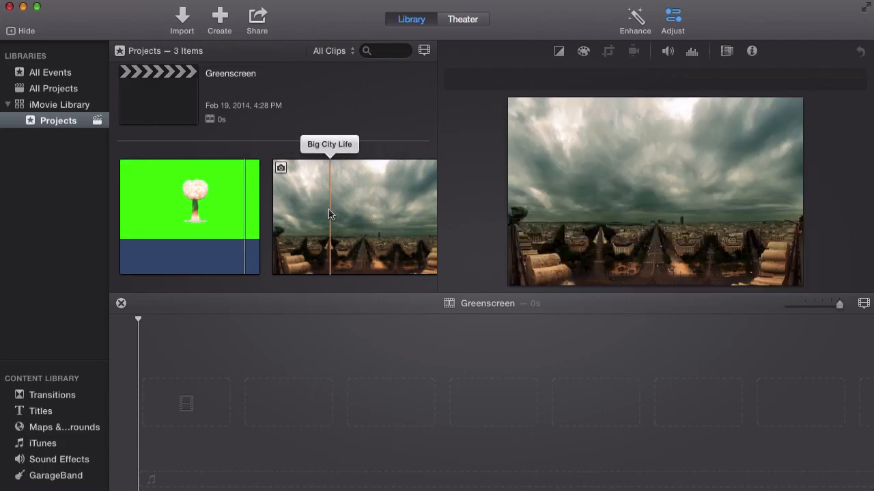
left_click(361, 208)
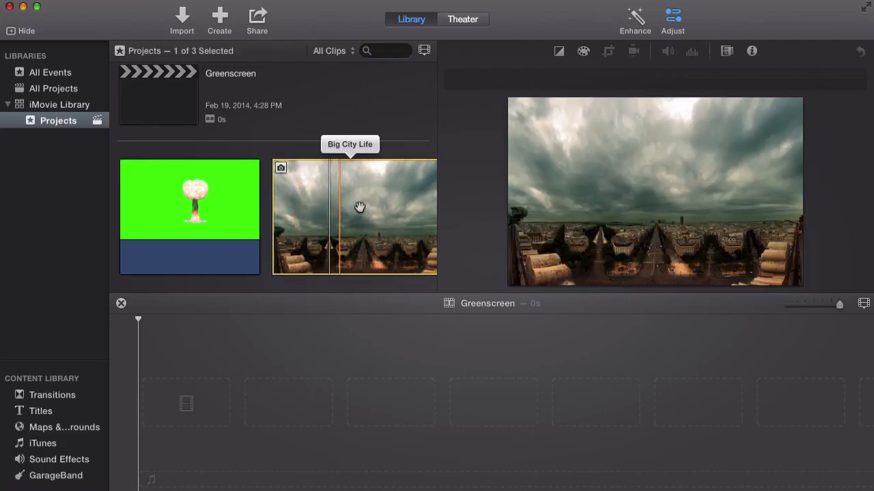
mouse_move(353, 212)
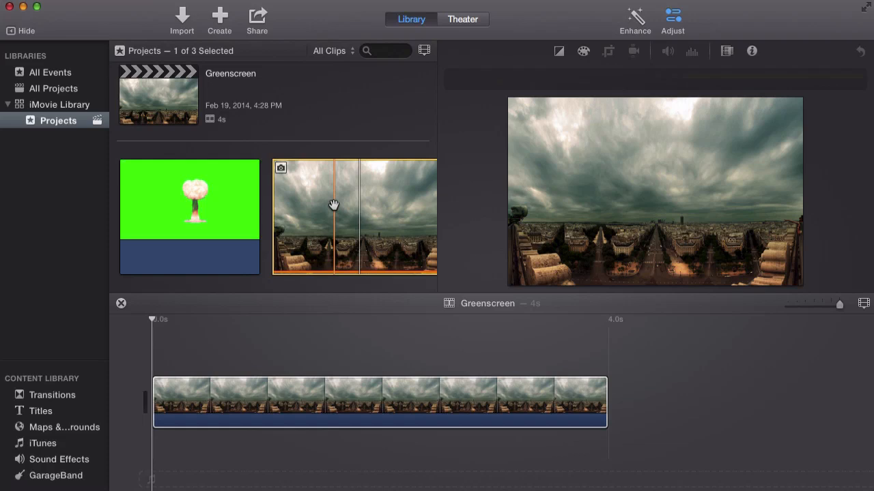
mouse_move(161, 198)
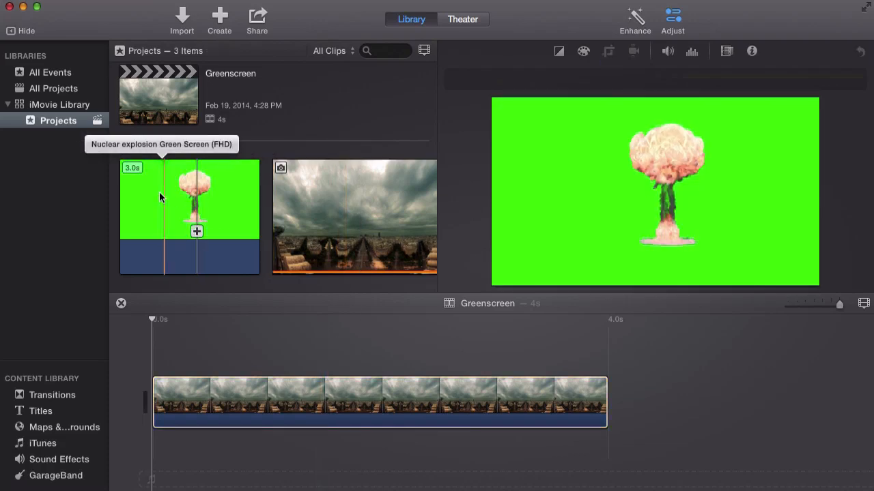
mouse_move(198, 231)
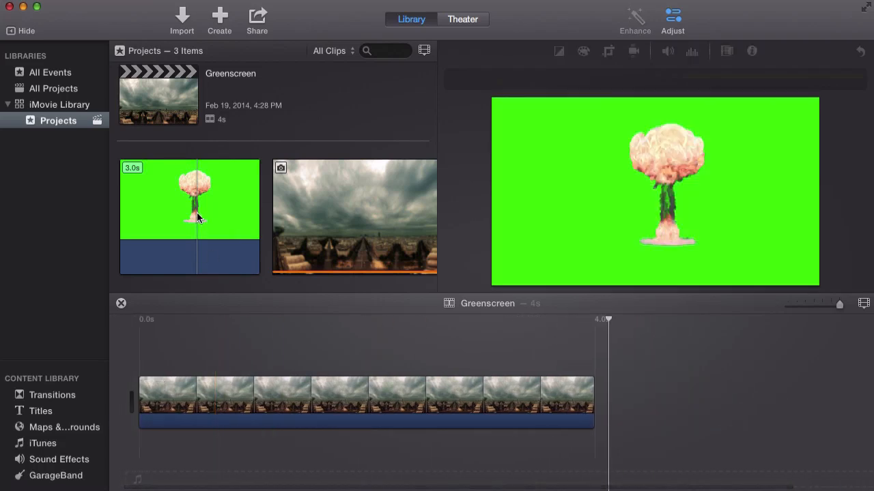
mouse_move(164, 207)
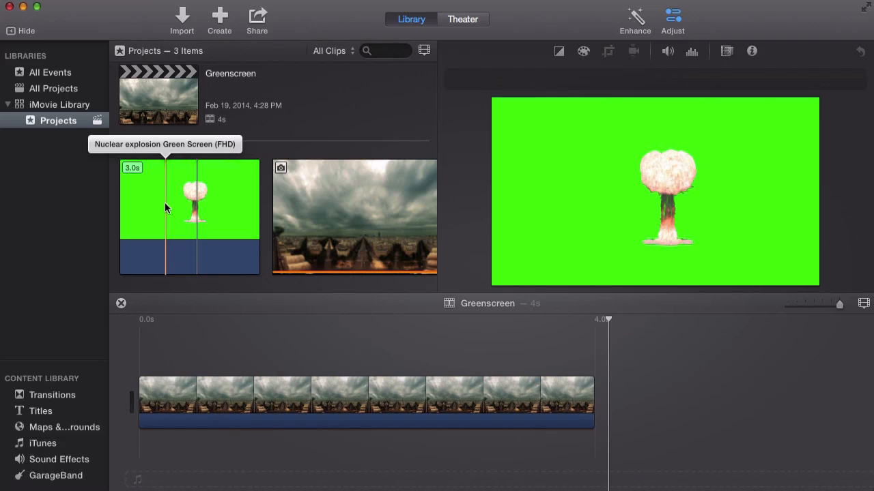
mouse_move(142, 207)
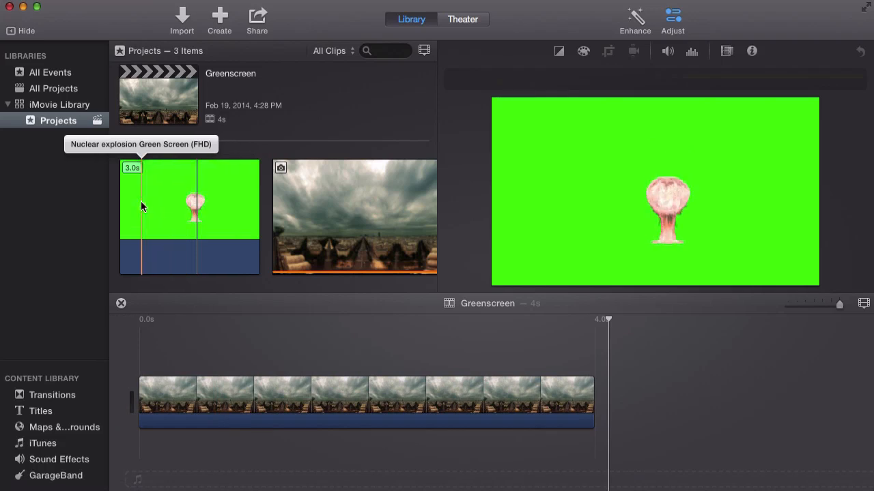
Mark a range of the Nuclear explosion clip and lay it above the city background as a cutaway
left_click(198, 198)
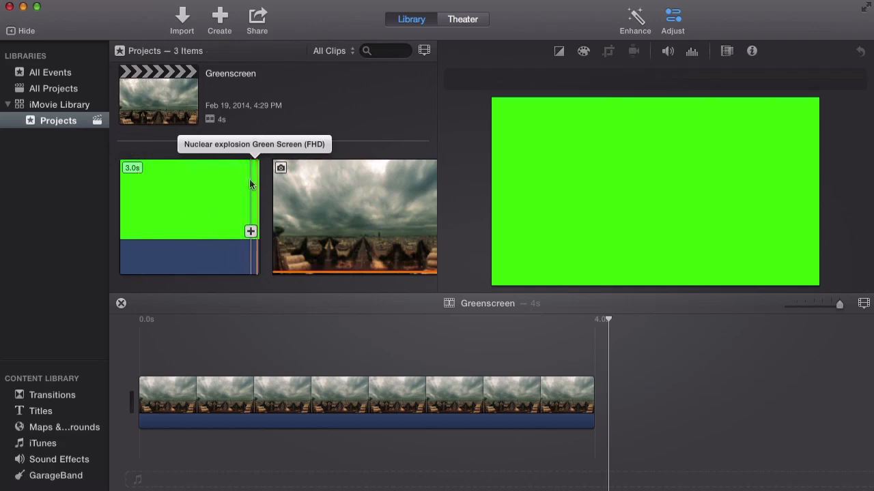
left_click(193, 198)
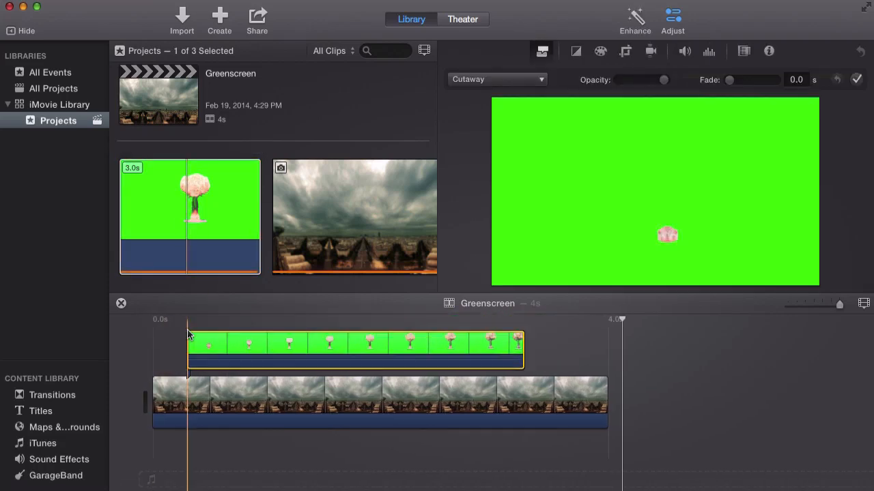
left_click(233, 341)
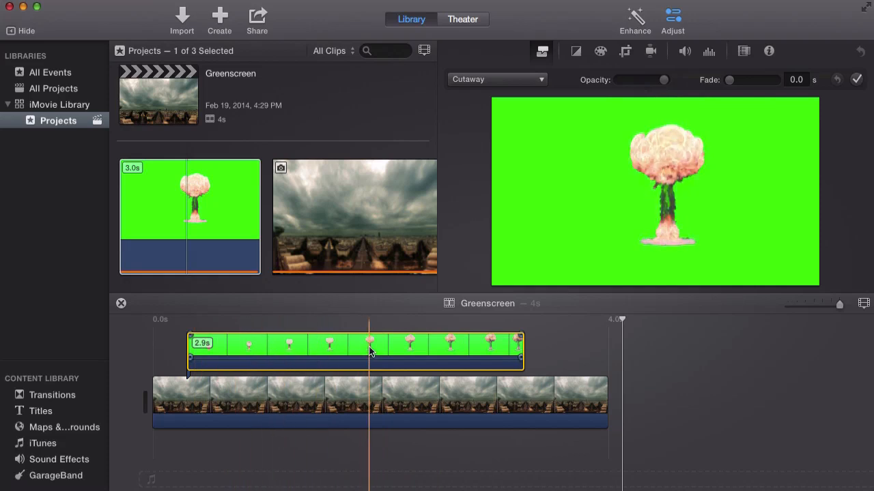
Show the Adjust controls and the overlay style menu for the explosion clip, currently on Cutaway
left_click(671, 16)
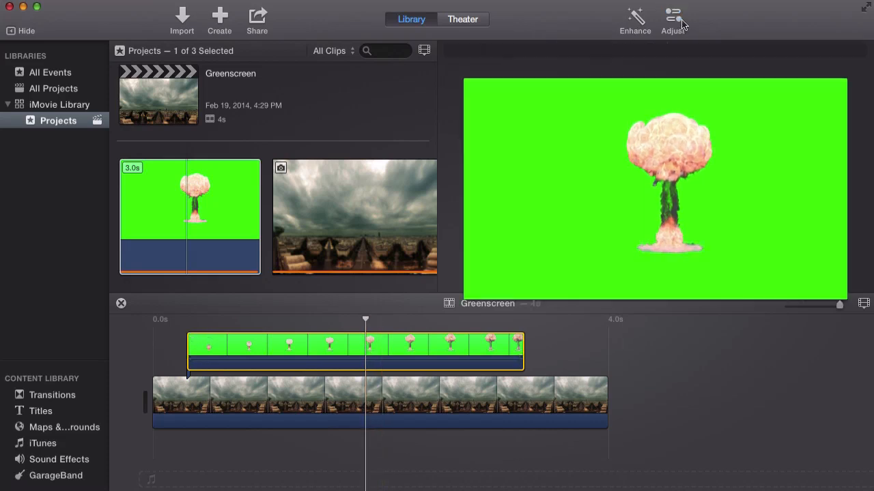
left_click(671, 19)
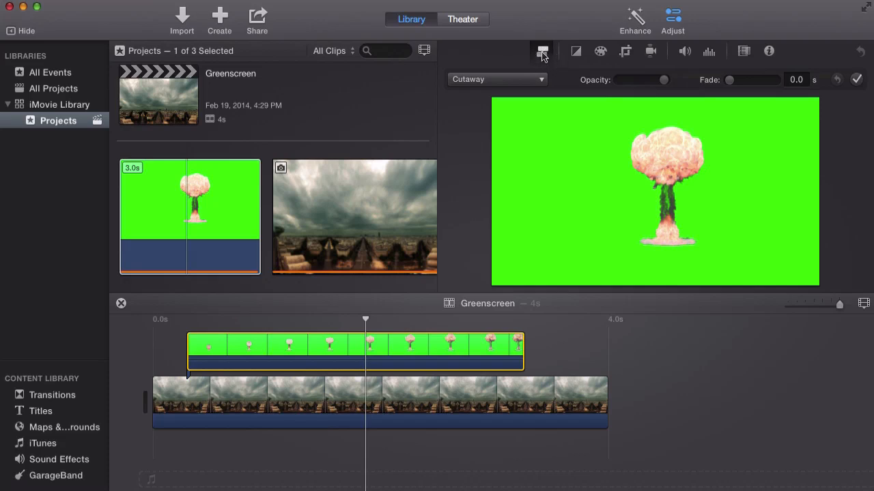
mouse_move(542, 52)
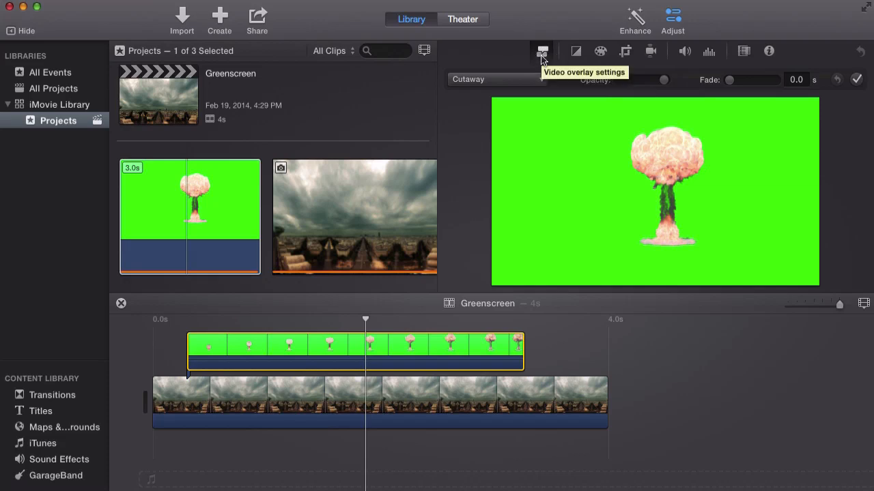
mouse_move(543, 52)
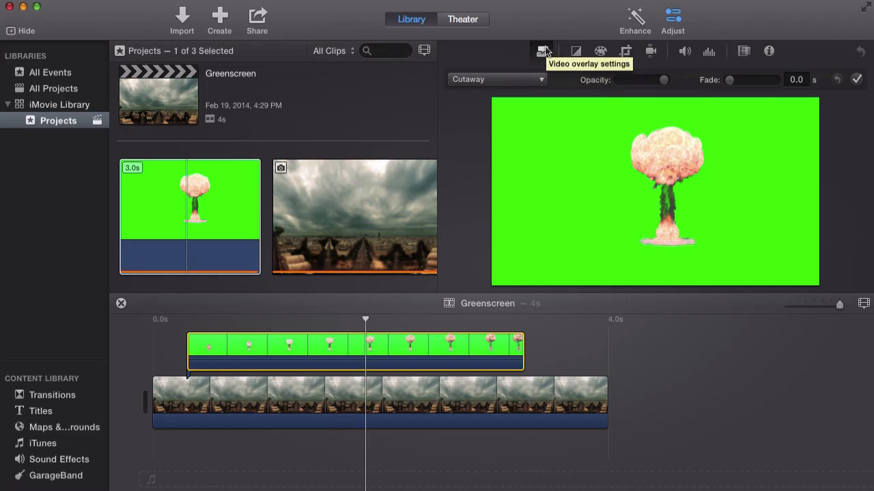
left_click(497, 79)
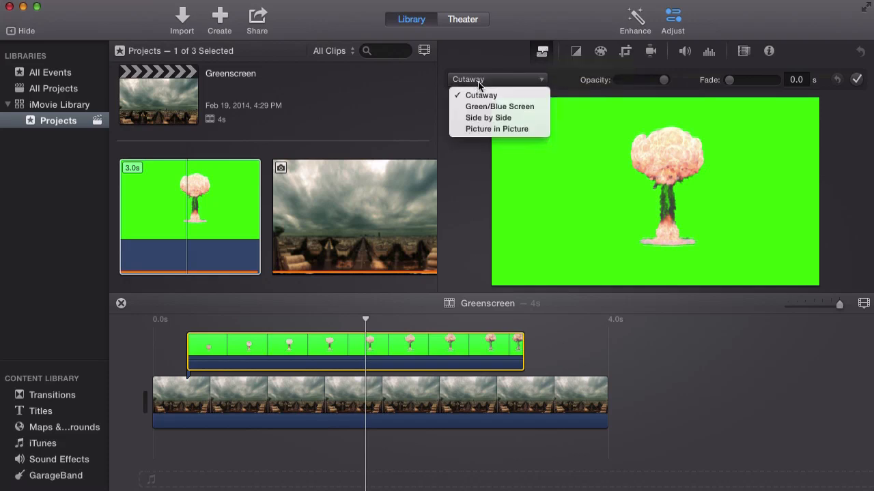
Set the explosion overlay to Green/Blue Screen so the cloud shows over the skyline
left_click(480, 95)
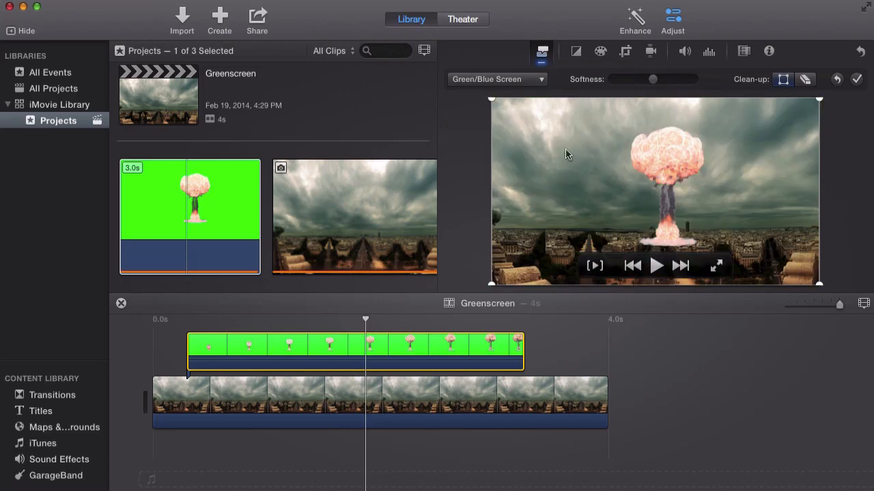
mouse_move(540, 163)
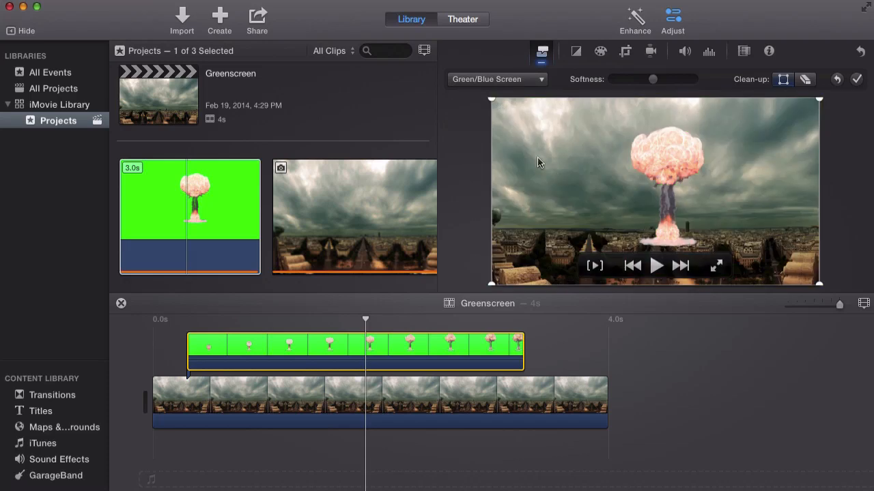
mouse_move(644, 181)
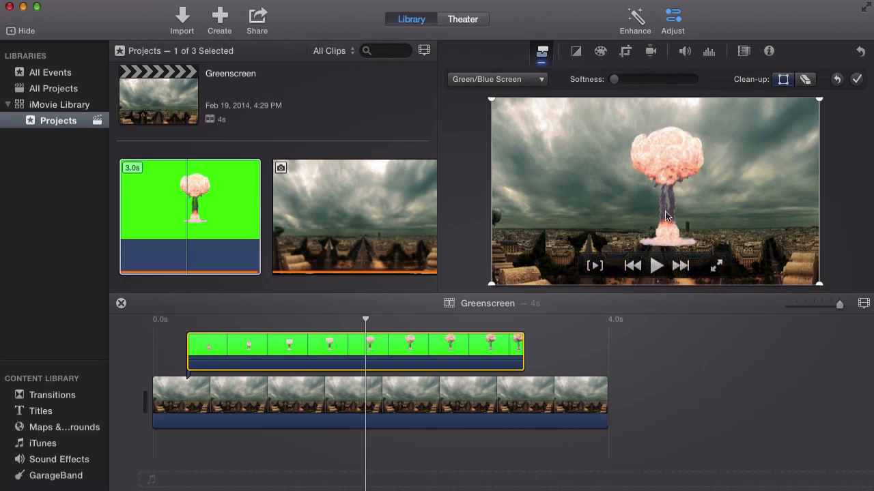
mouse_move(661, 226)
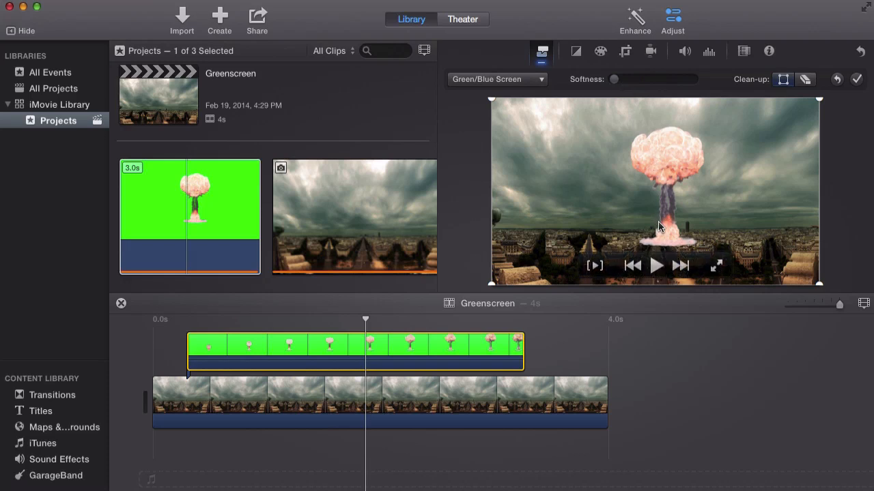
mouse_move(674, 190)
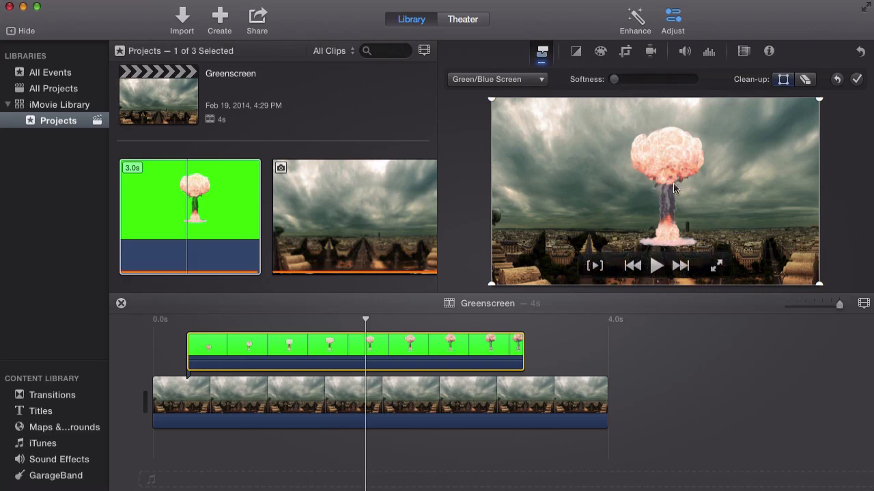
mouse_move(658, 194)
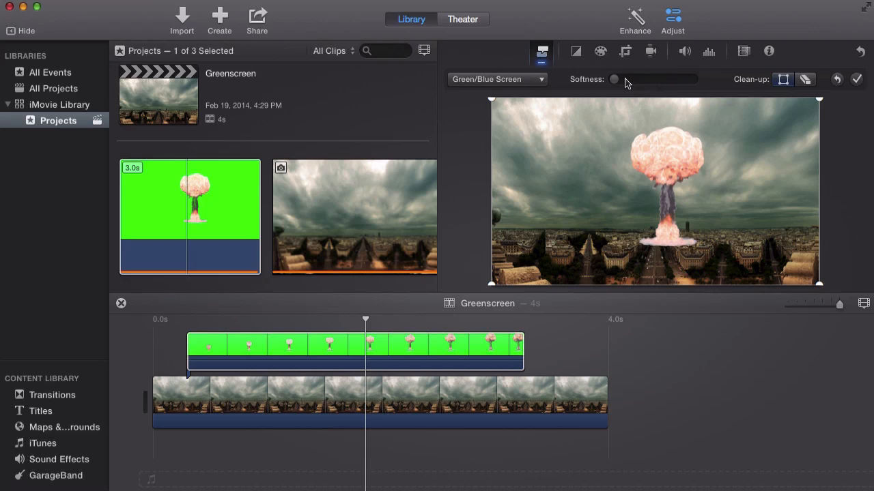
mouse_move(627, 82)
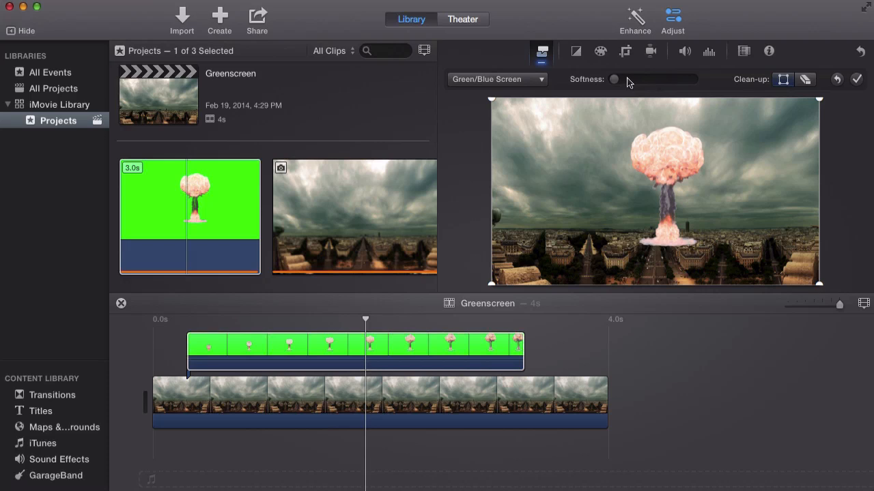
mouse_move(676, 8)
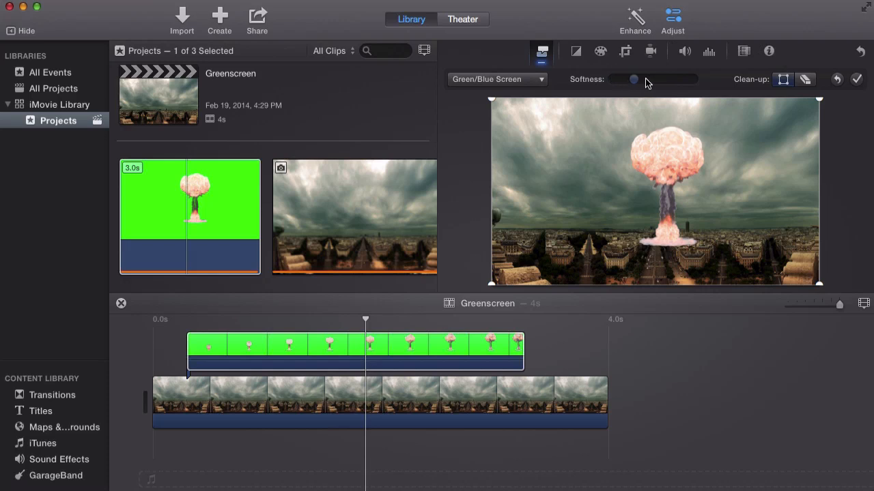
Adjust the key's softness and pull the top crop corners in around the mushroom cloud
left_click_drag(633, 79, 664, 79)
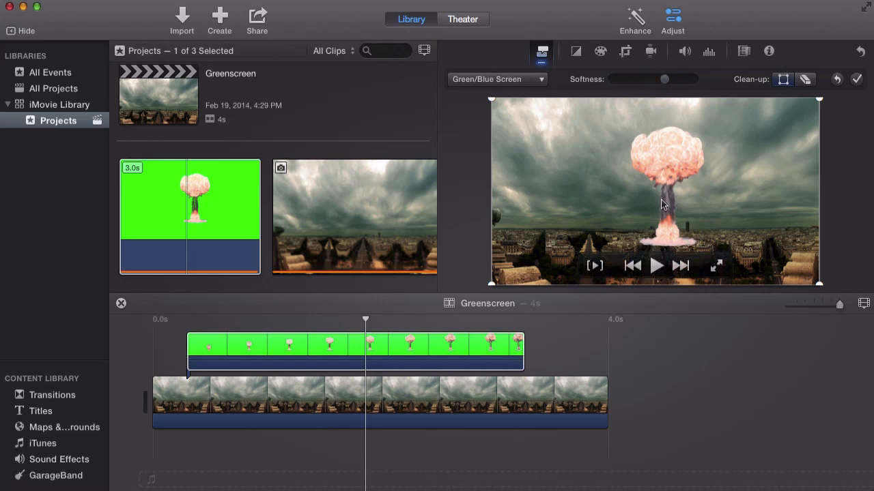
mouse_move(662, 145)
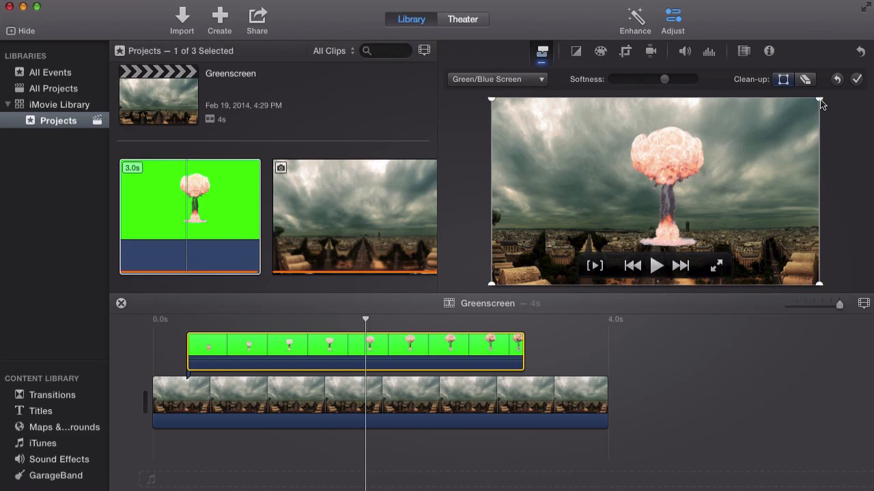
left_click_drag(819, 101, 721, 125)
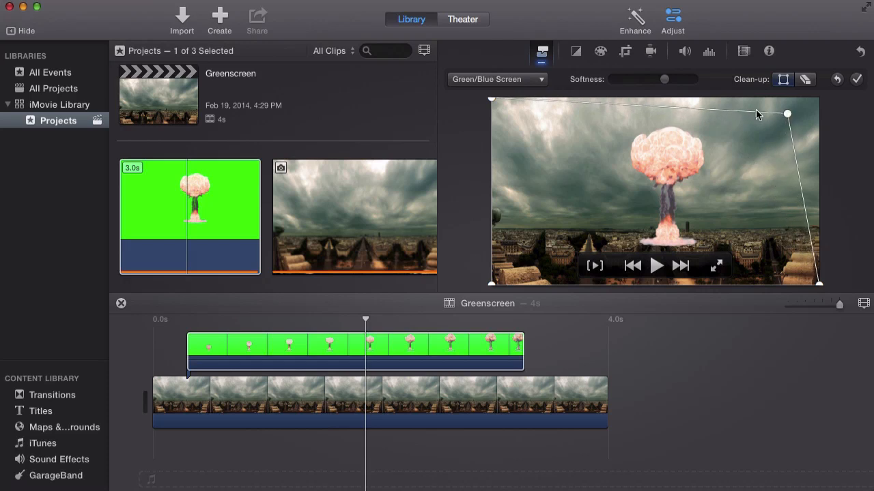
left_click_drag(786, 115, 750, 109)
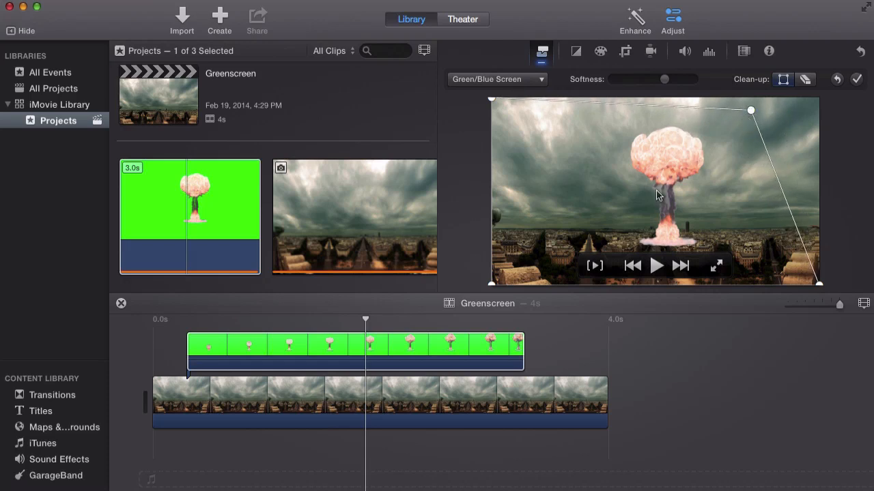
mouse_move(658, 153)
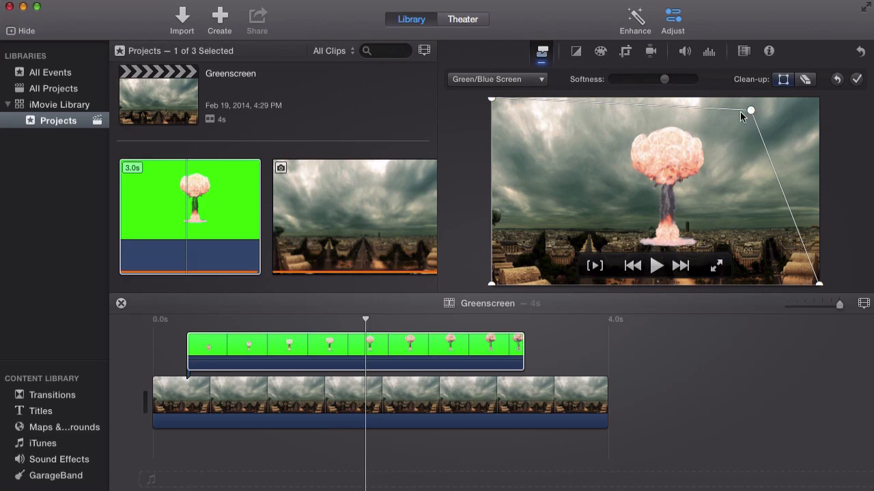
left_click_drag(749, 110, 672, 145)
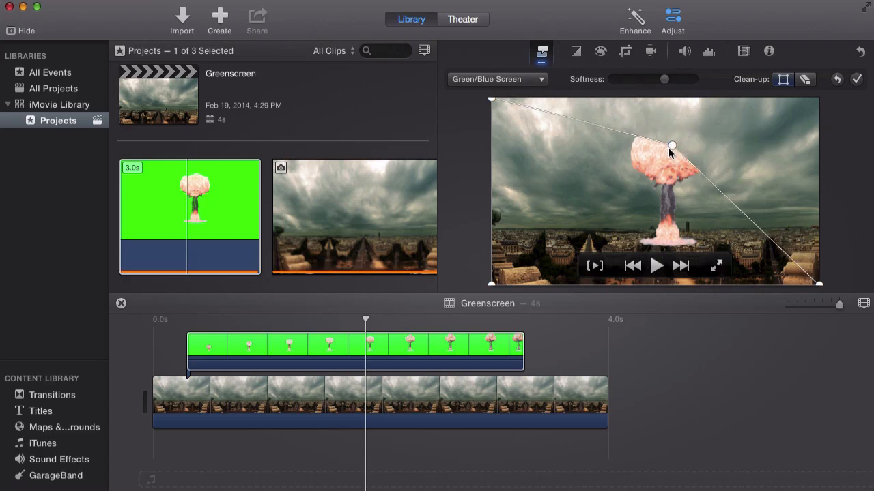
left_click_drag(672, 145, 737, 98)
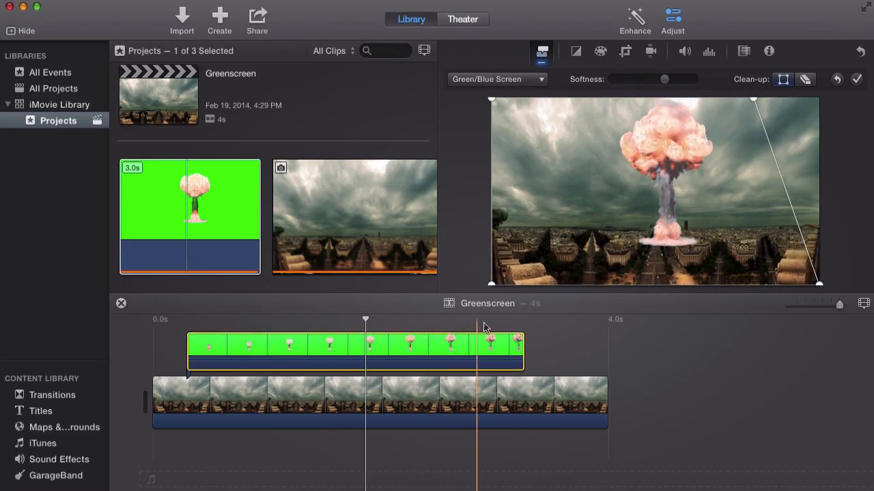
Check a later moment of the explosion and fine-tune the crop to a narrow vertical strip
left_click(500, 350)
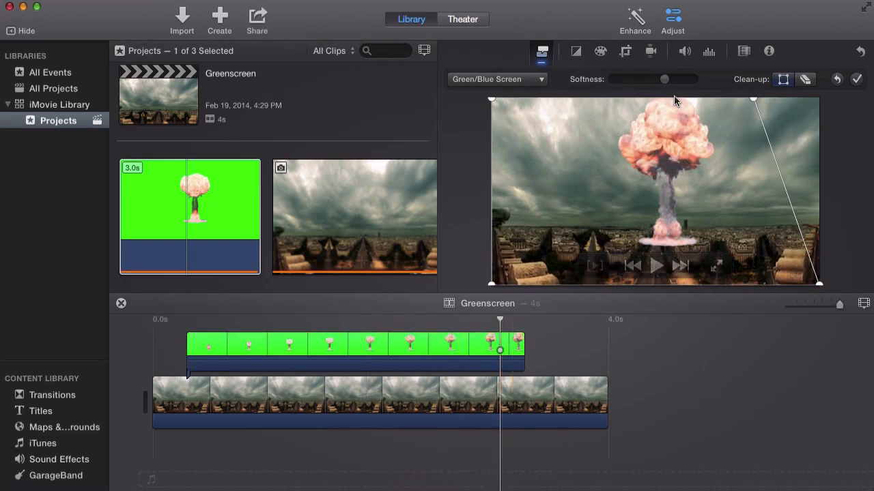
left_click_drag(754, 98, 751, 118)
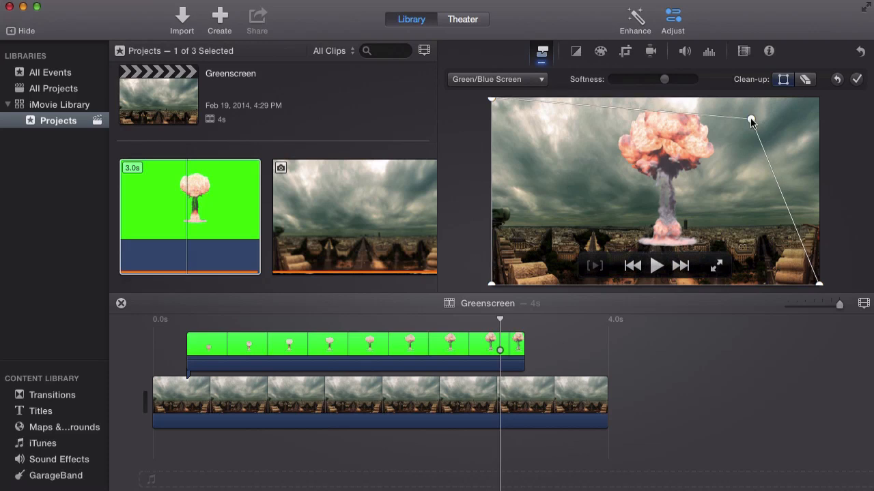
left_click_drag(750, 120, 754, 98)
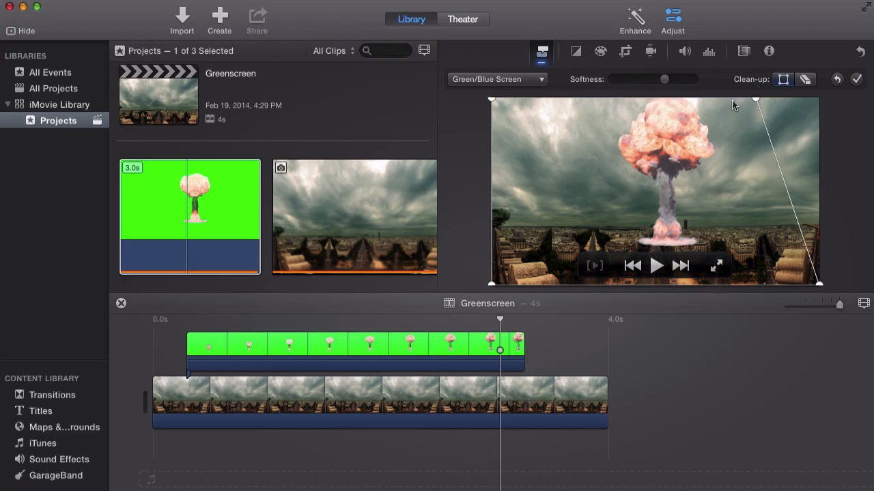
mouse_move(529, 126)
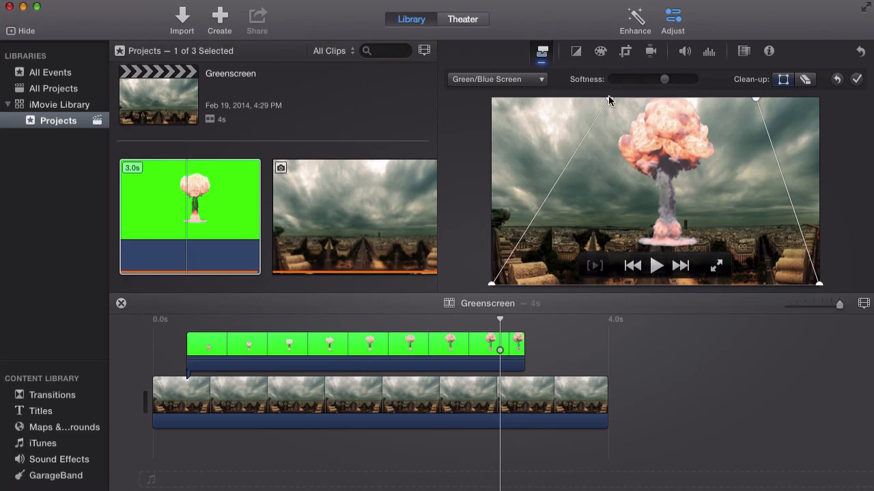
left_click(303, 344)
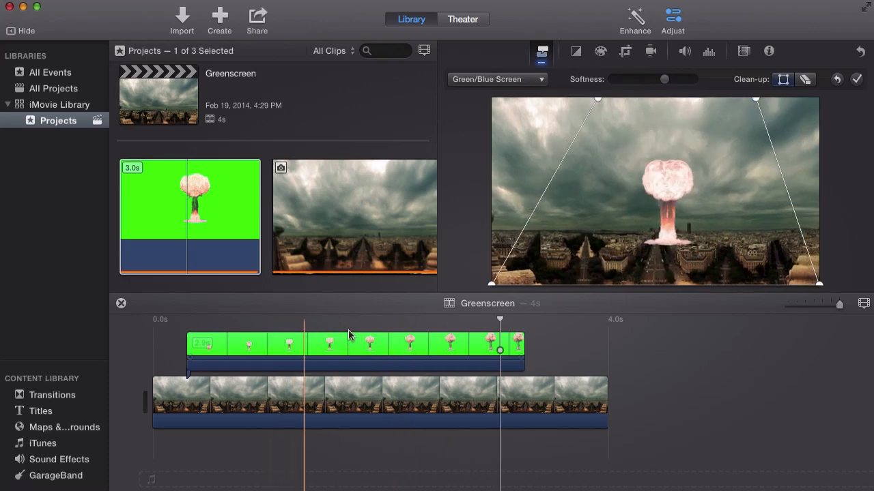
left_click(518, 331)
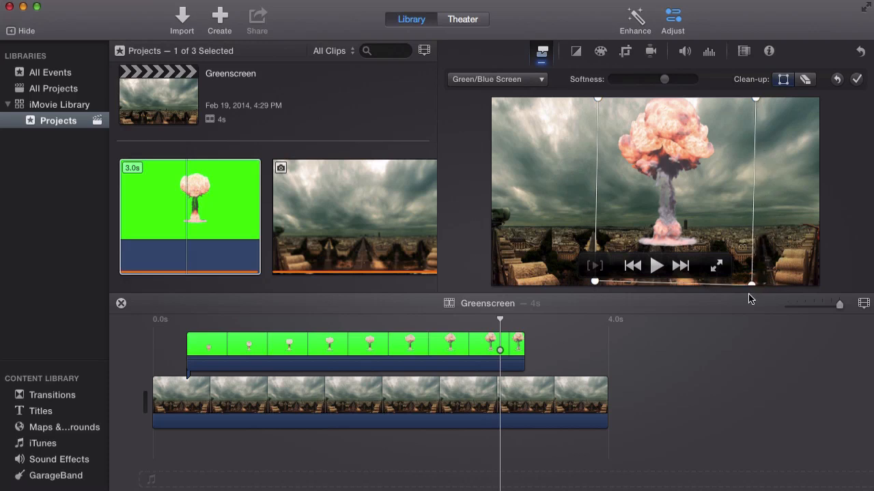
mouse_move(589, 249)
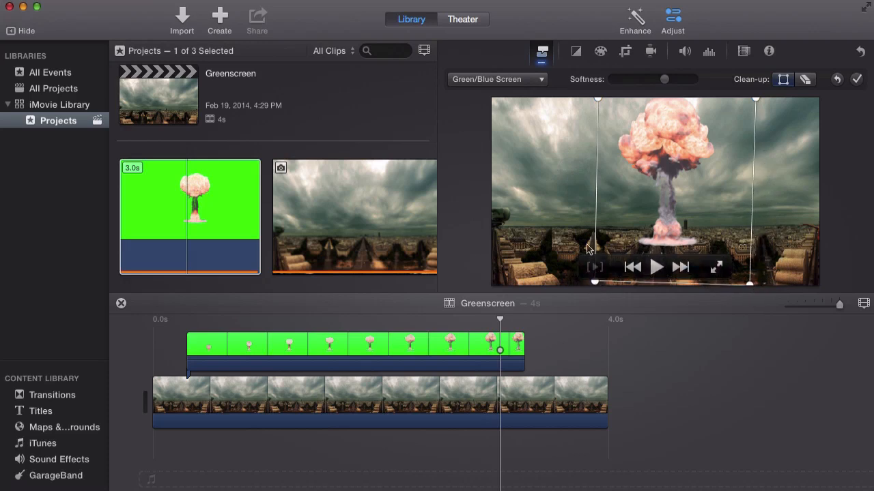
mouse_move(713, 185)
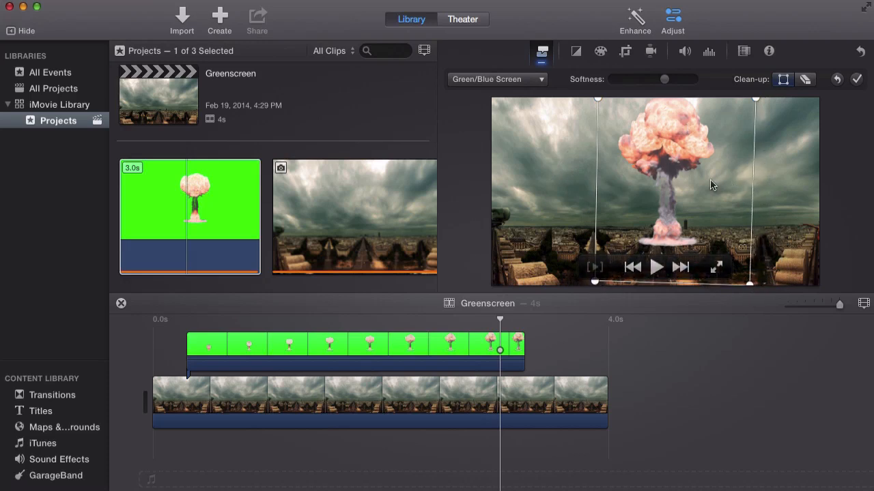
mouse_move(672, 180)
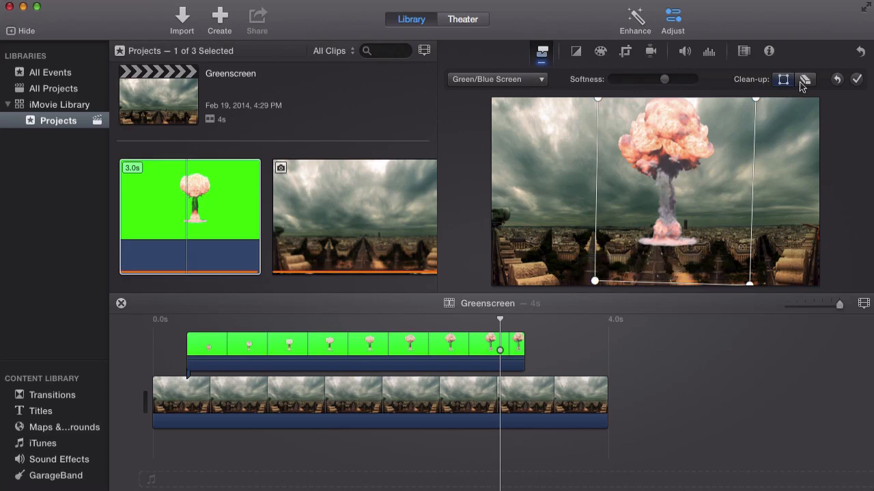
Try the clean-up eraser brush on leftover green around the keyed explosion
left_click(806, 79)
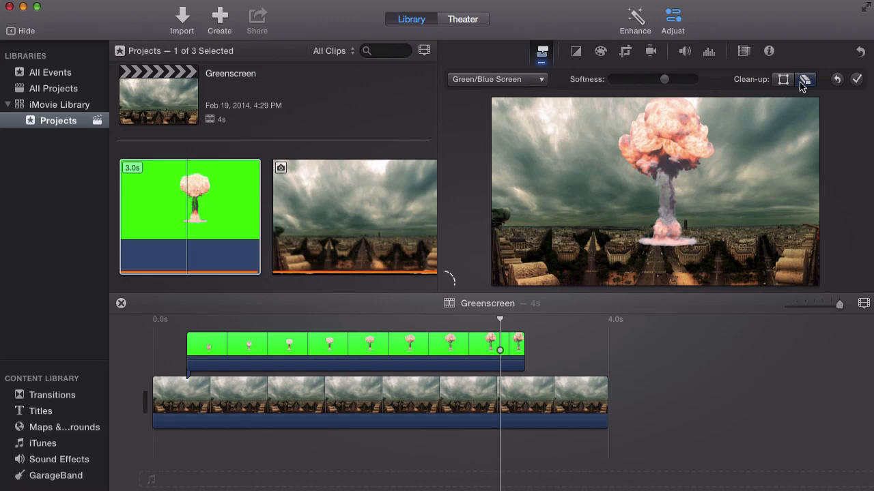
mouse_move(804, 84)
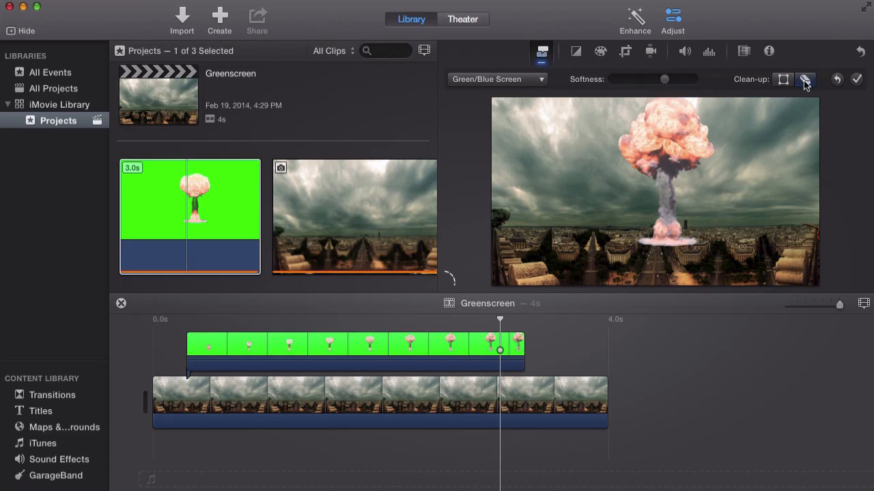
mouse_move(805, 79)
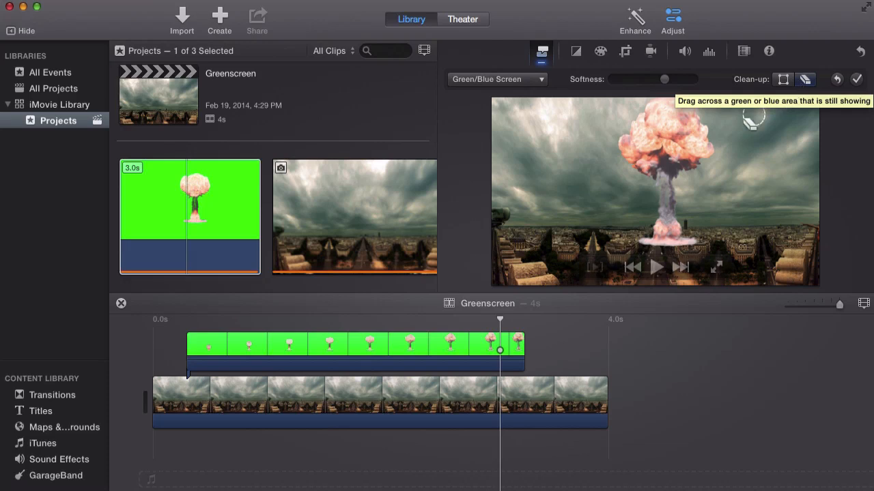
mouse_move(660, 109)
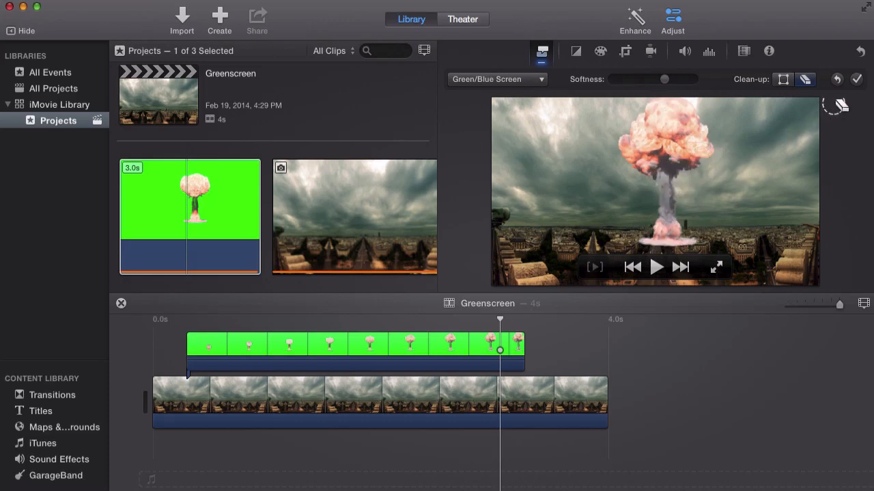
mouse_move(837, 80)
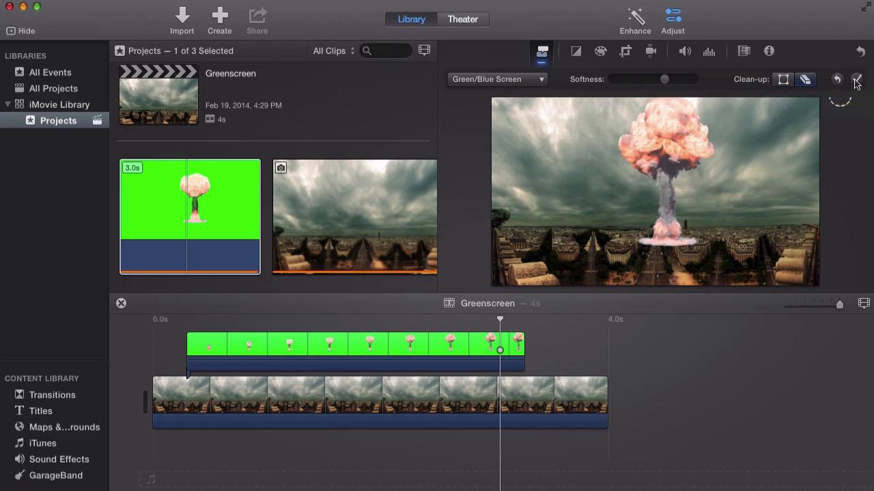
left_click(857, 79)
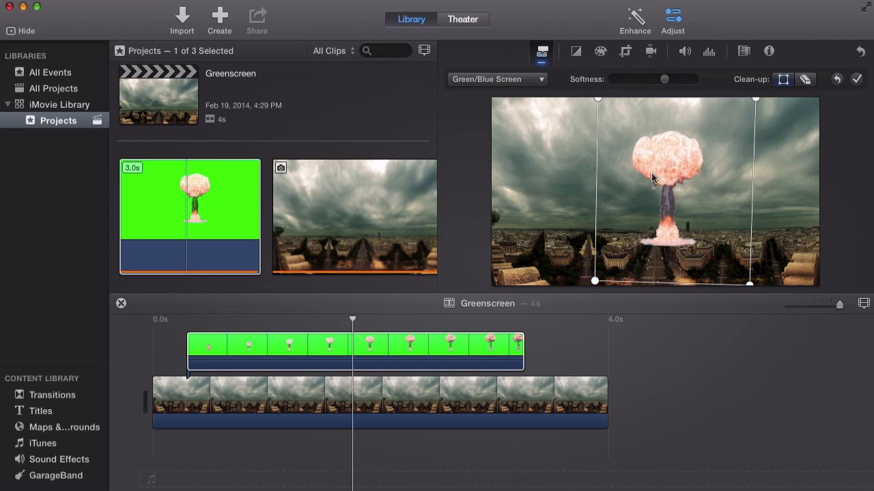
mouse_move(662, 176)
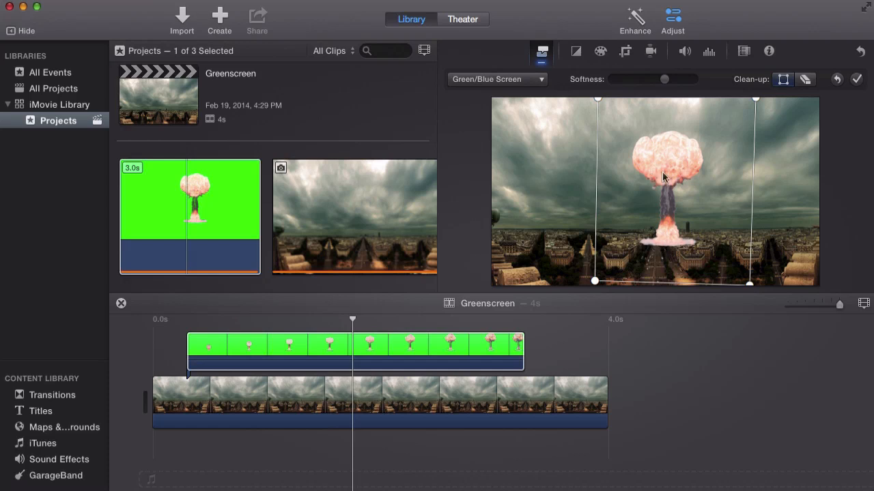
mouse_move(679, 178)
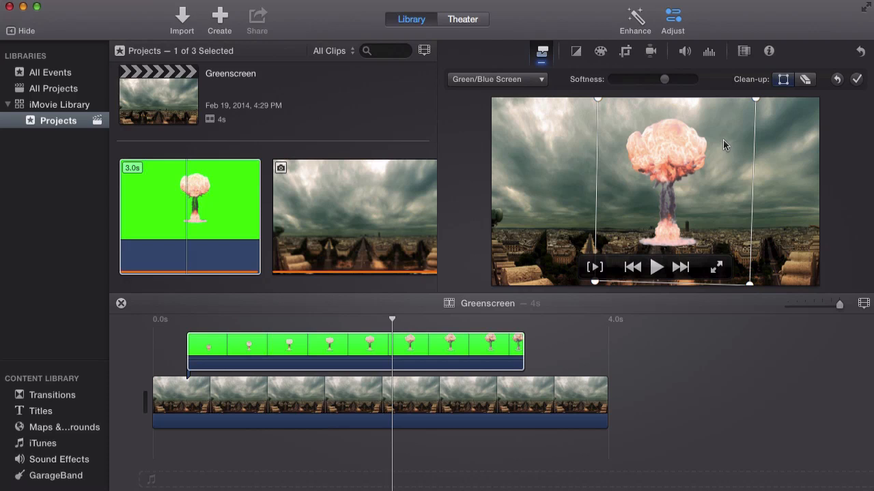
mouse_move(865, 97)
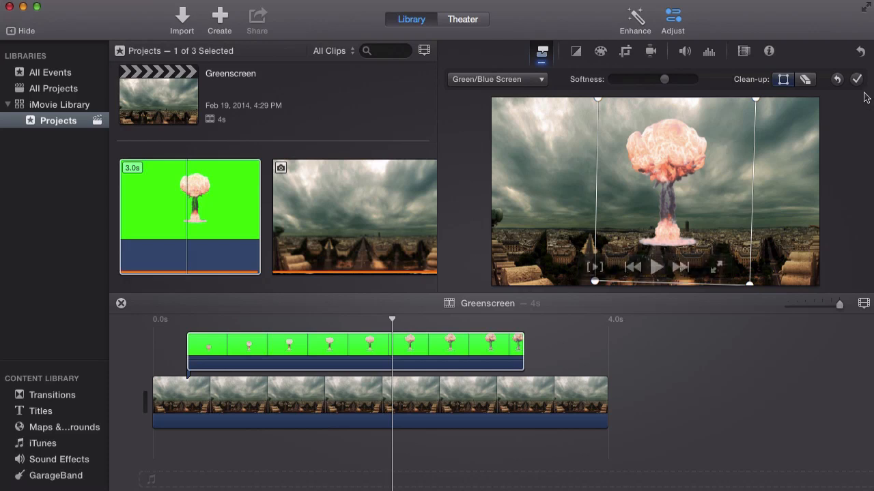
Confirm the Green/Blue Screen adjustments and skim the project from its start
left_click(295, 344)
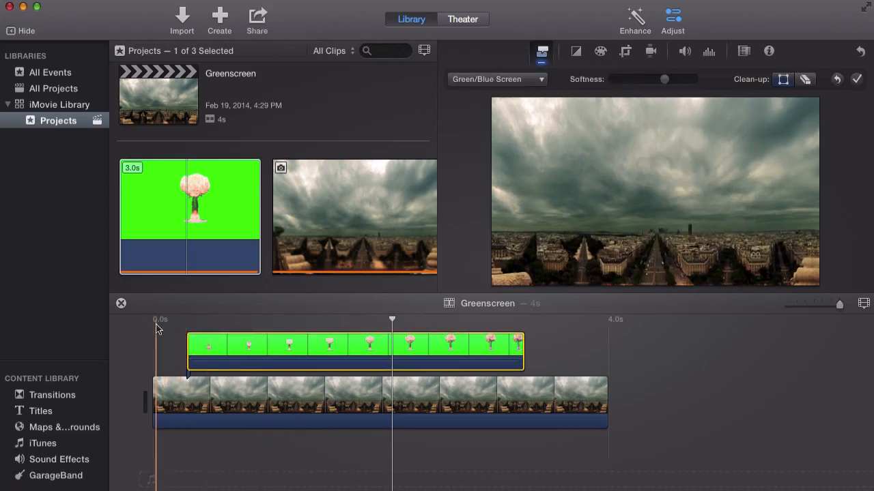
left_click(239, 319)
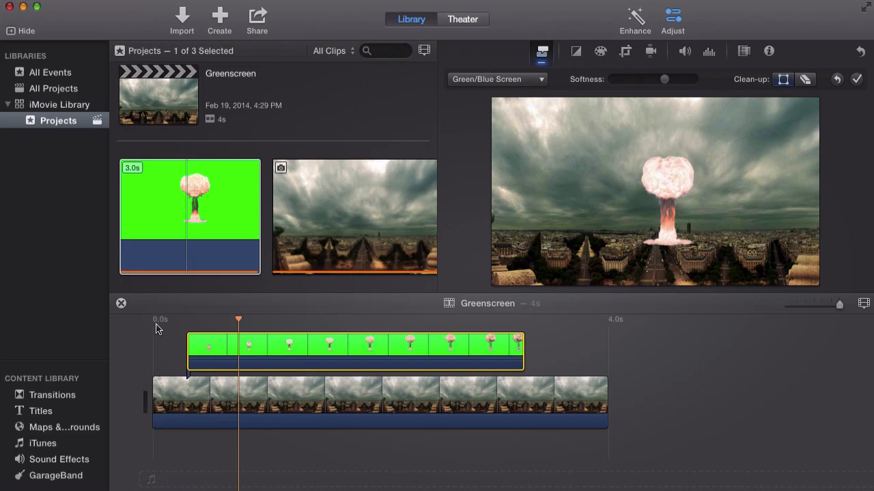
left_click(483, 320)
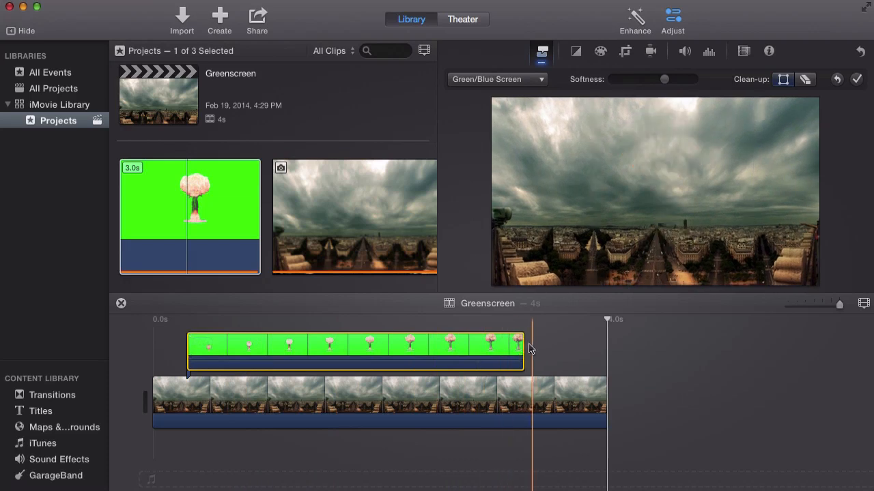
Shift the explosion clip right so it ends with the background at 4.0s
left_click(478, 338)
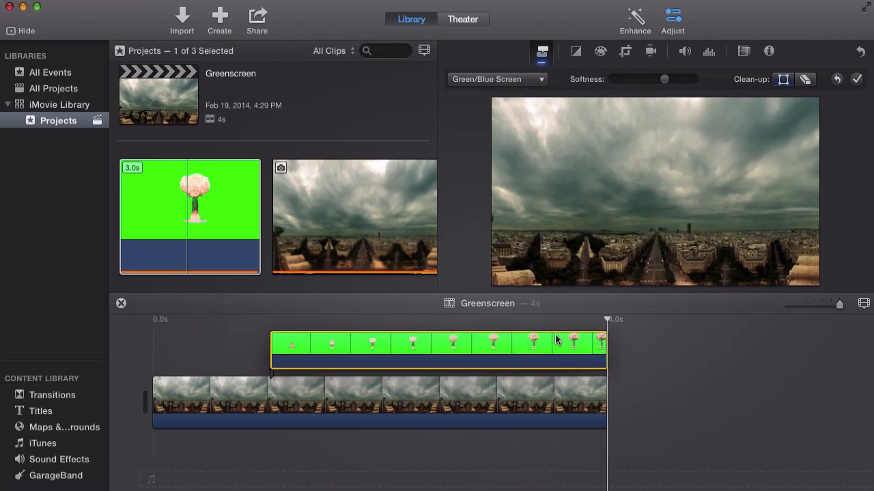
left_click(259, 332)
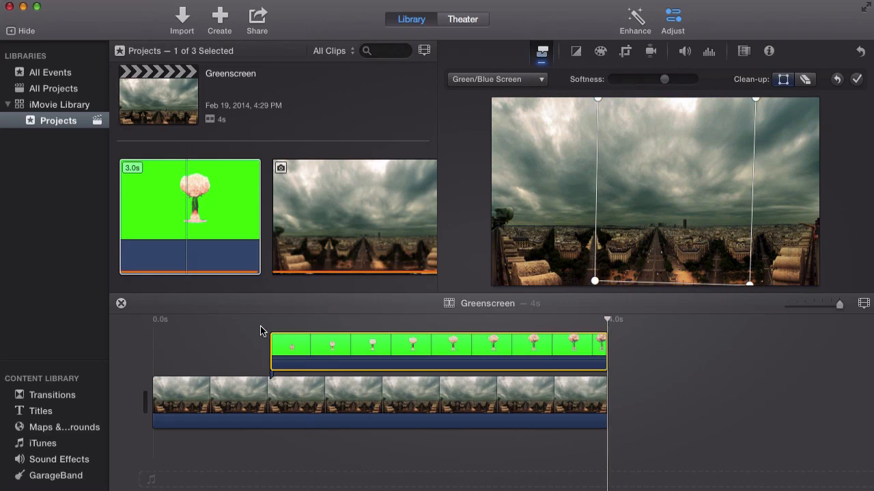
left_click(176, 341)
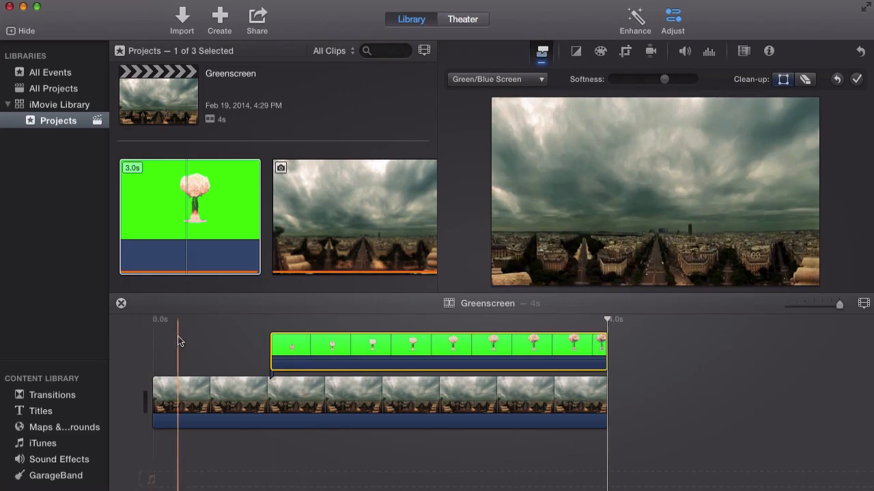